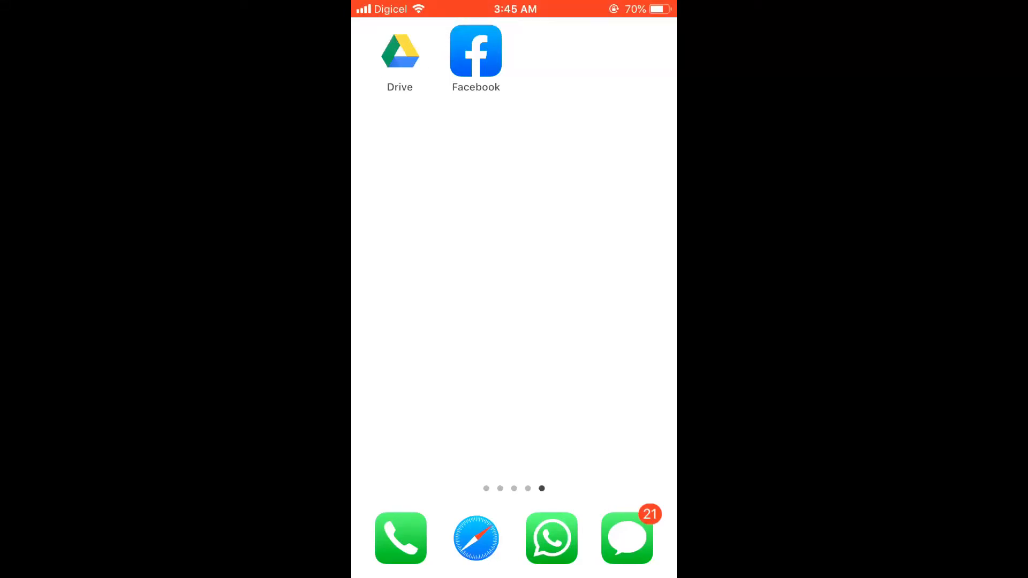
- Launch Google Drive and wait on Home, where recent uploads like IMG_2252.PNG appear
left_click(400, 50)
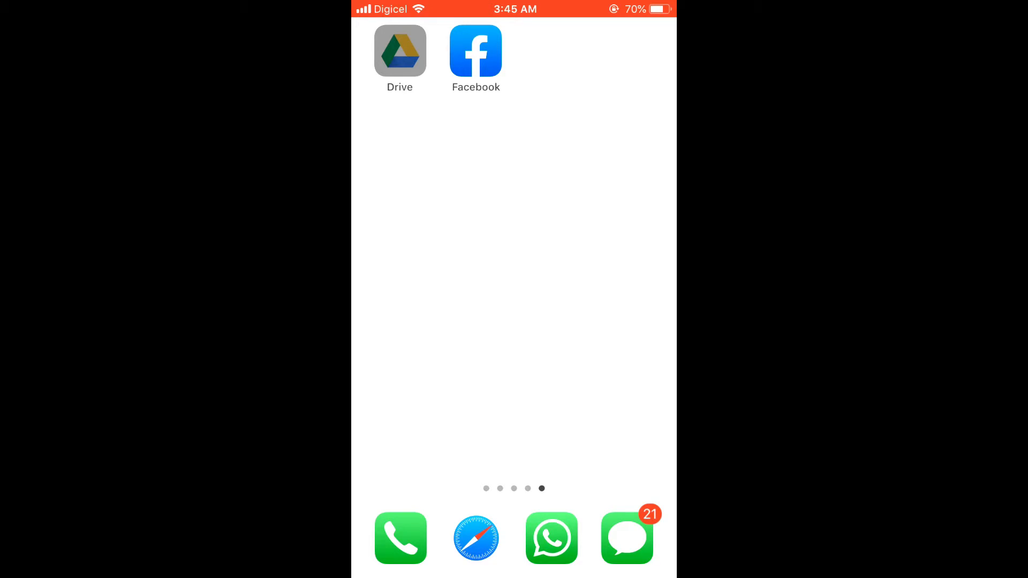
left_click(399, 51)
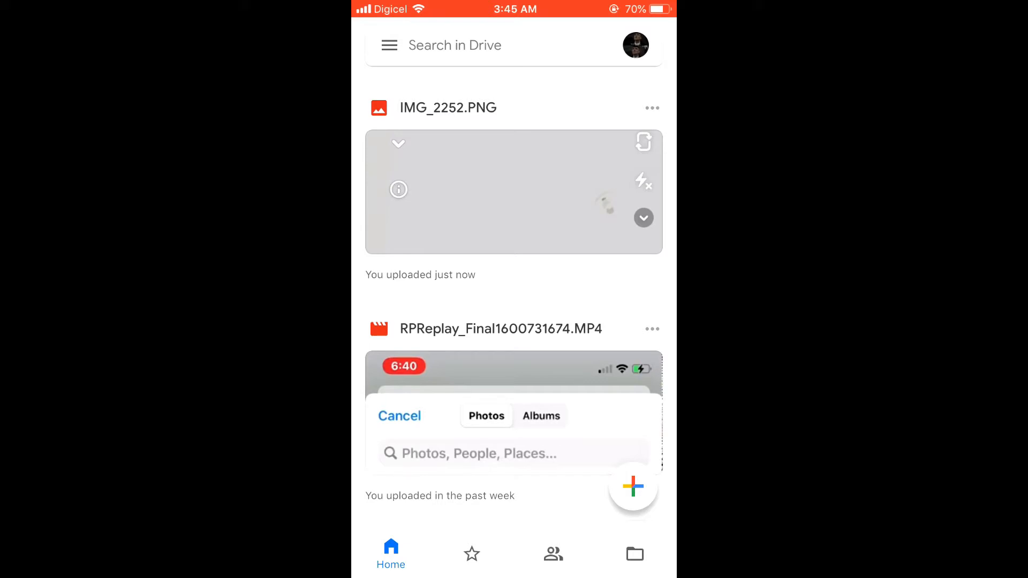
left_click(652, 328)
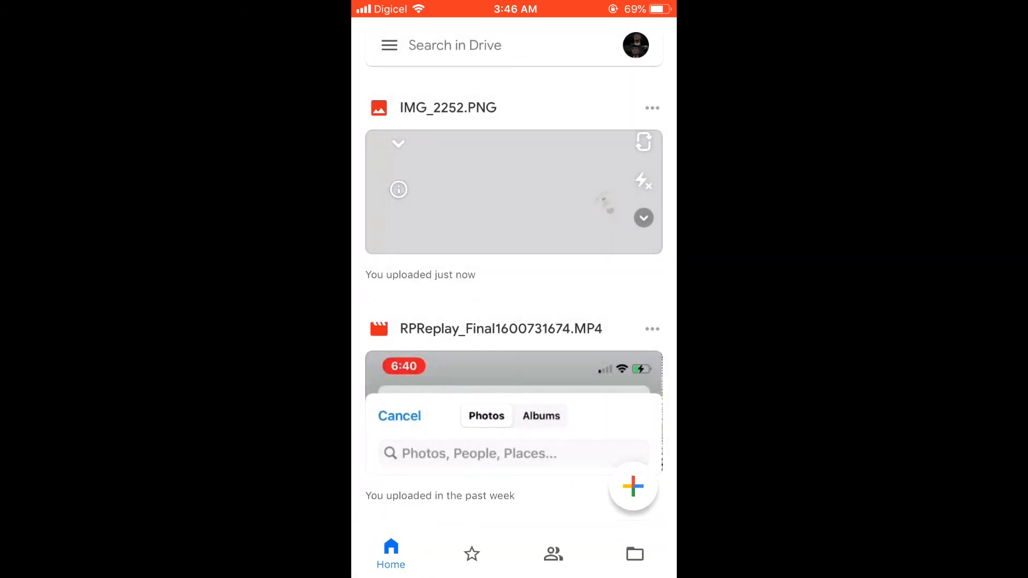
- Enable link sharing on RPReplay_Final1600731674.MP4 and copy its link from the options menu
left_click(652, 328)
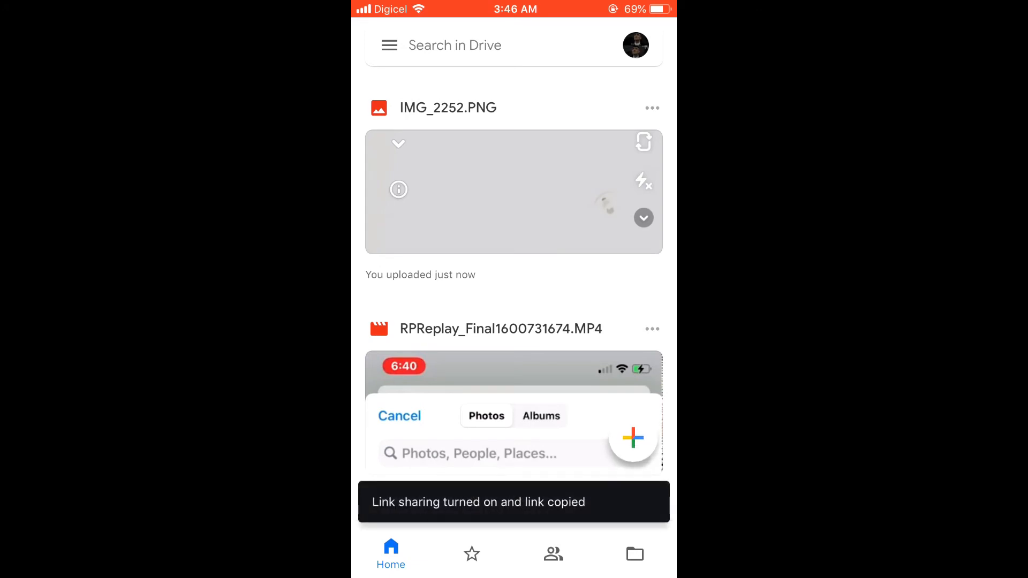
left_click(652, 328)
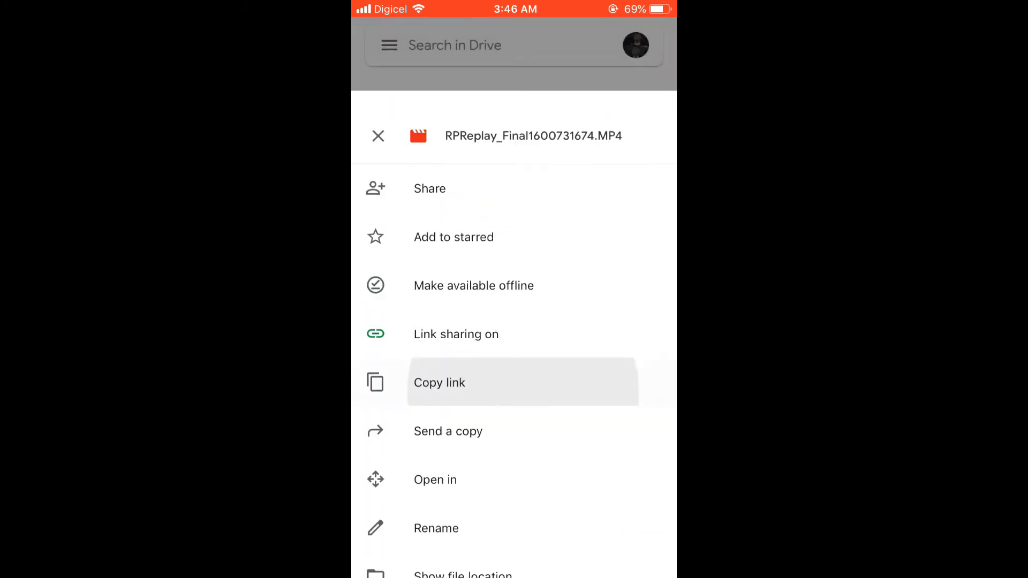
left_click(440, 382)
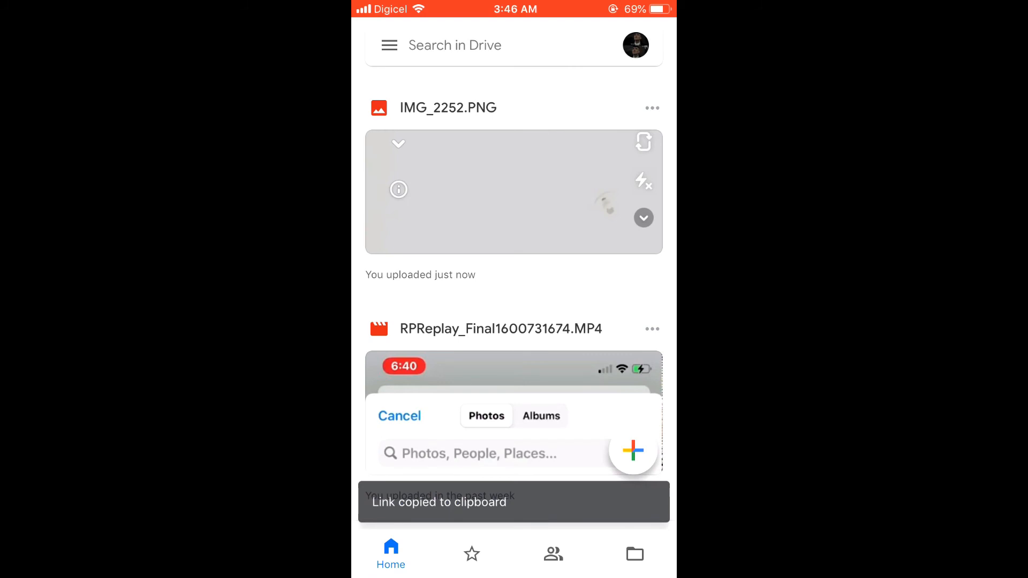